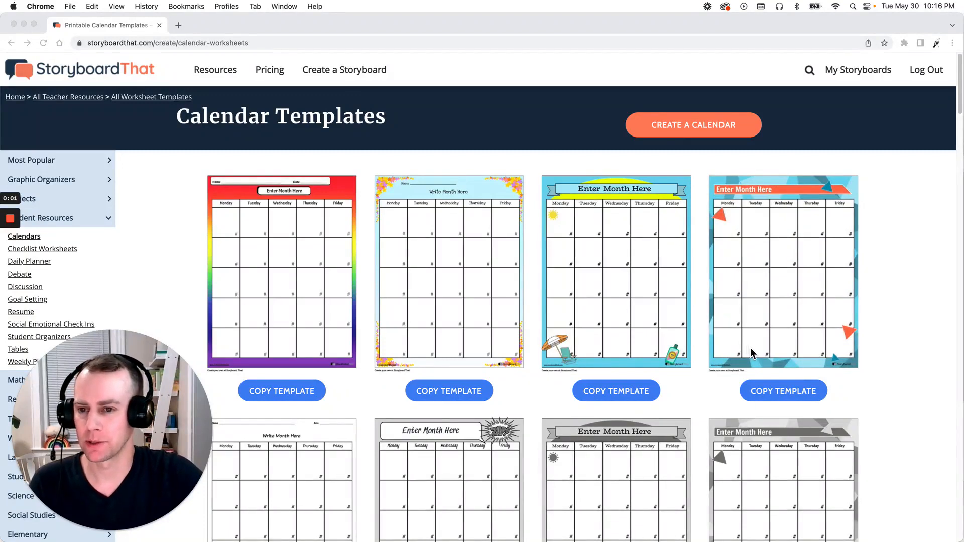
mouse_move(212, 150)
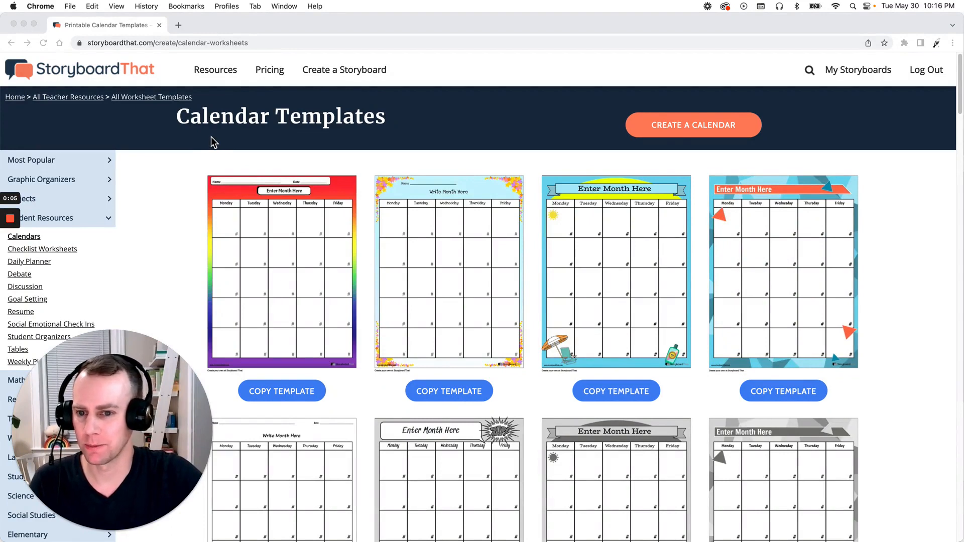
mouse_move(341, 200)
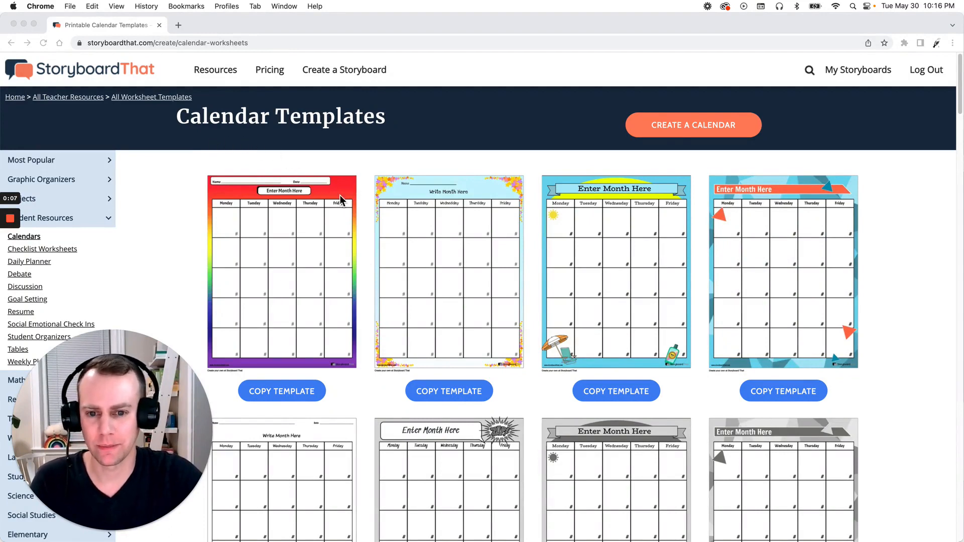
Copy the blue beach-themed summer calendar template and title it 'Template 1'.
scroll("down", 3)
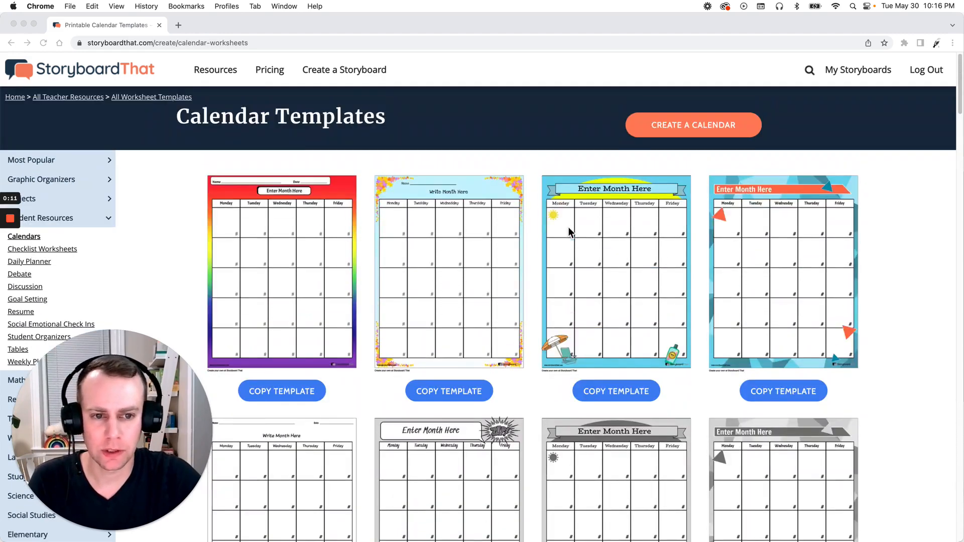
mouse_move(628, 331)
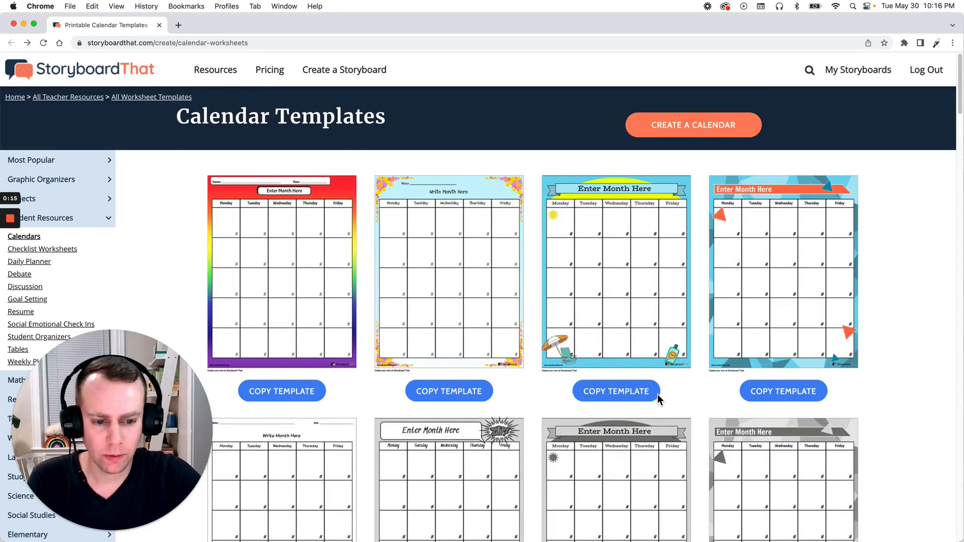
left_click(615, 391)
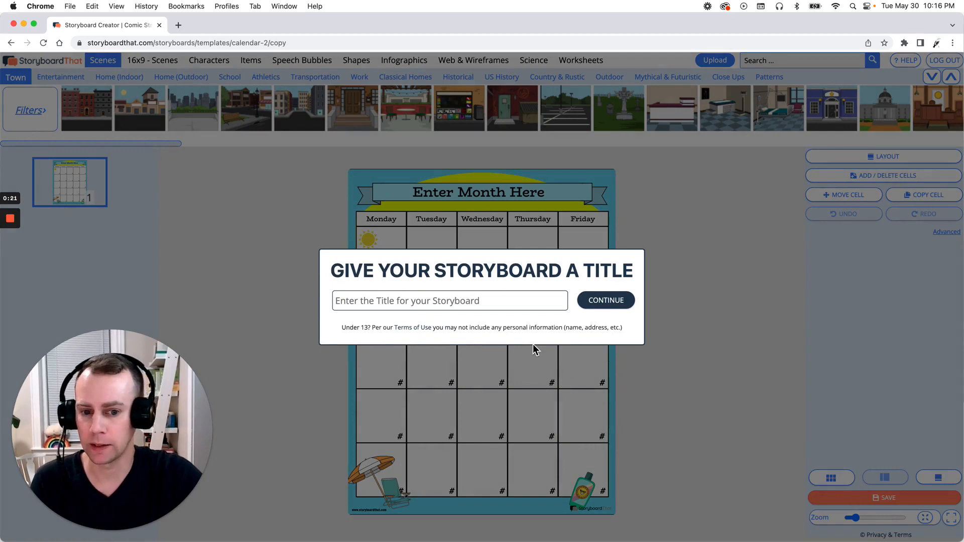
left_click(449, 300)
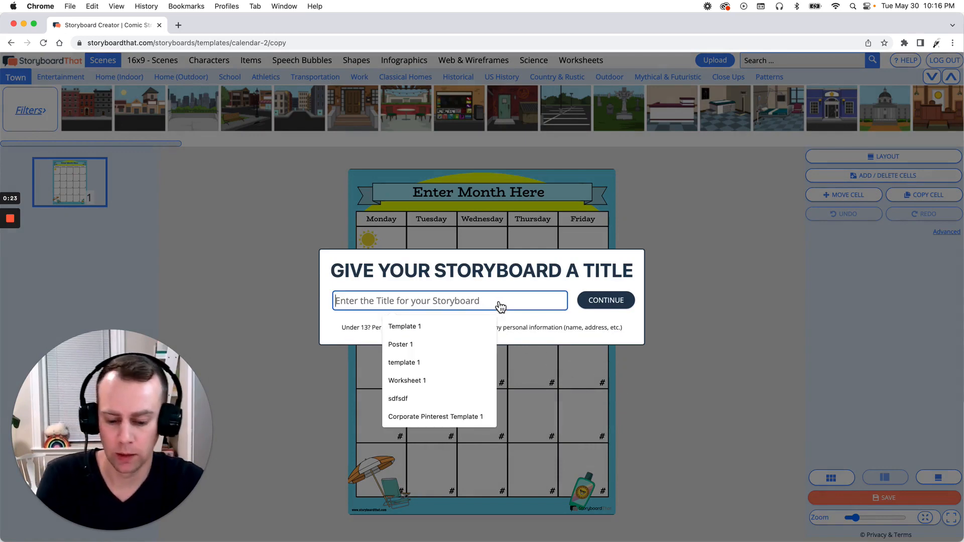
type("Template 1")
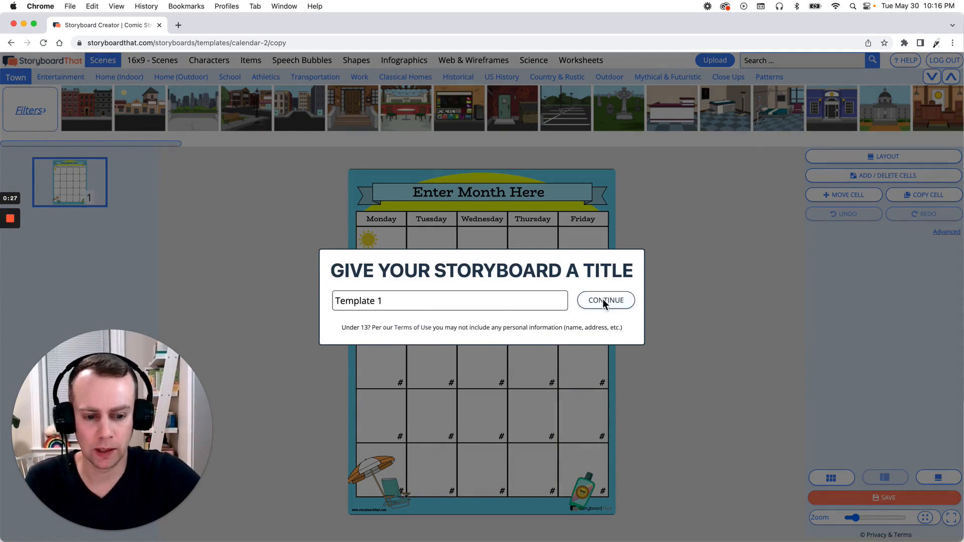
Confirm the 'Template 1' title to open the copied calendar in the editor.
left_click(605, 300)
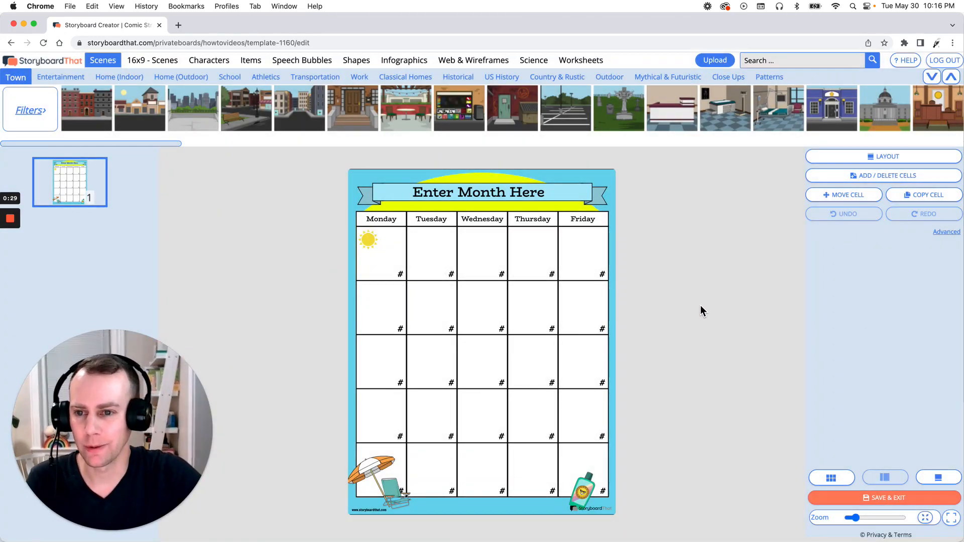
mouse_move(720, 309)
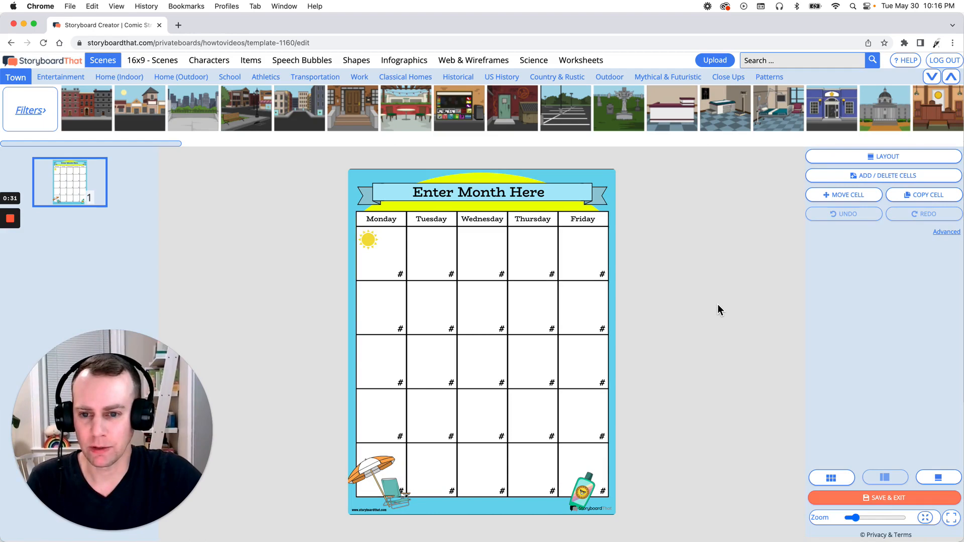
mouse_move(723, 308)
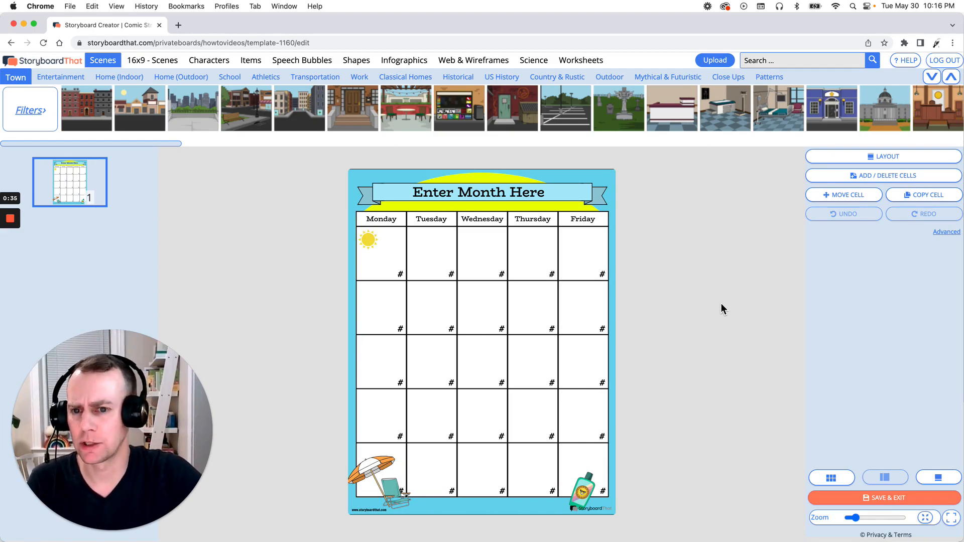
mouse_move(745, 306)
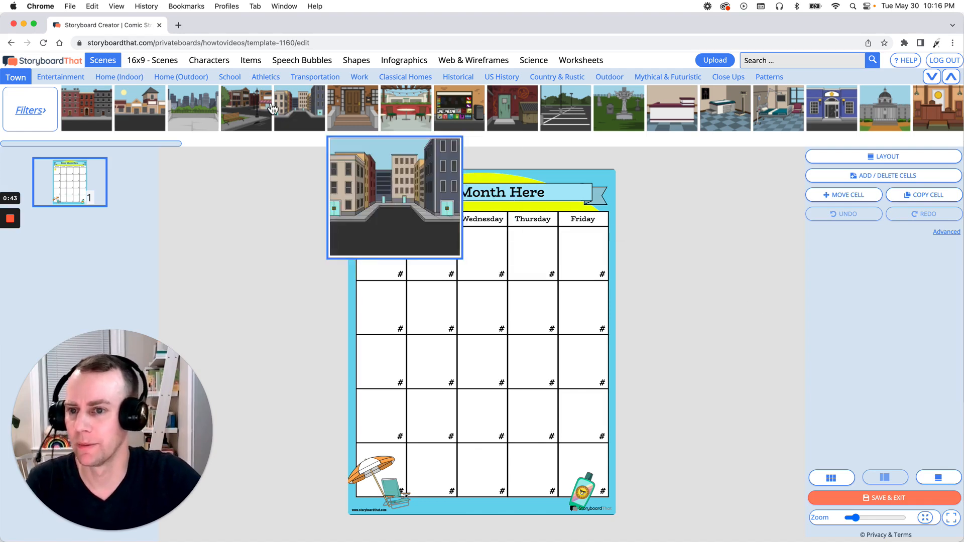
Show Kids characters in the library, filtered to those wearing shorts.
left_click(209, 60)
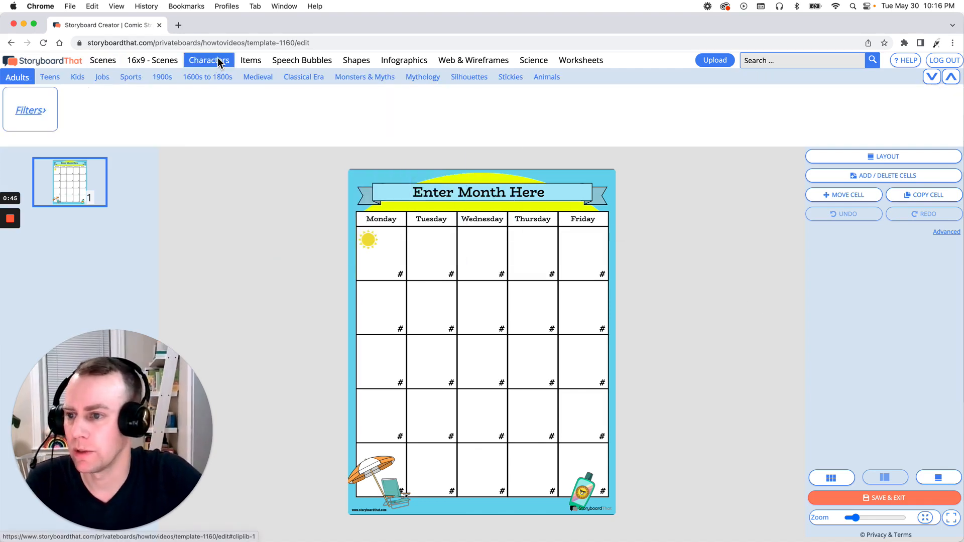
left_click(76, 77)
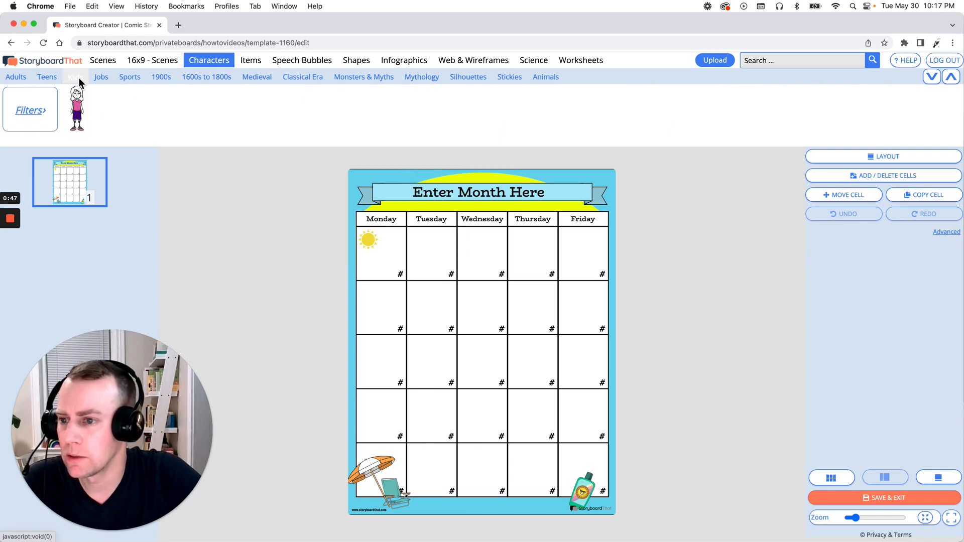
left_click(75, 76)
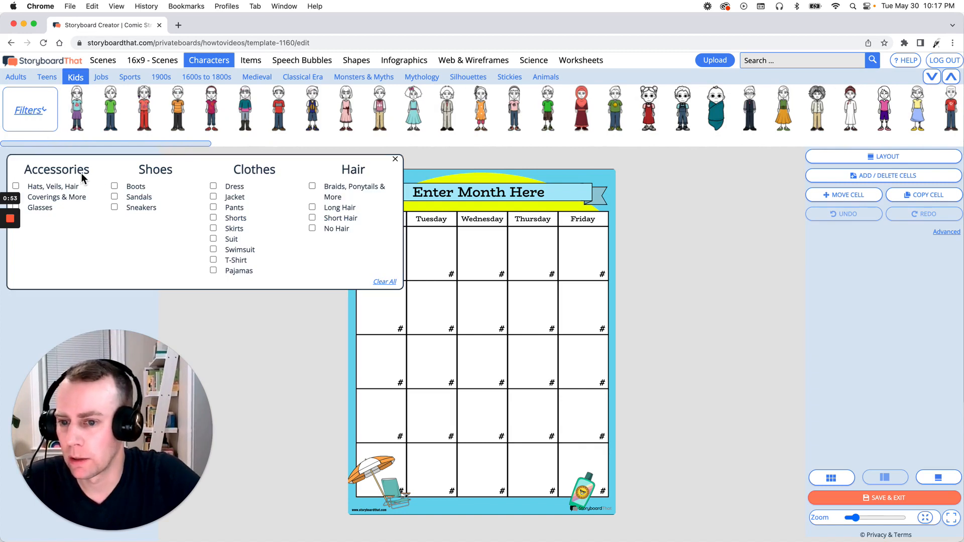
mouse_move(203, 236)
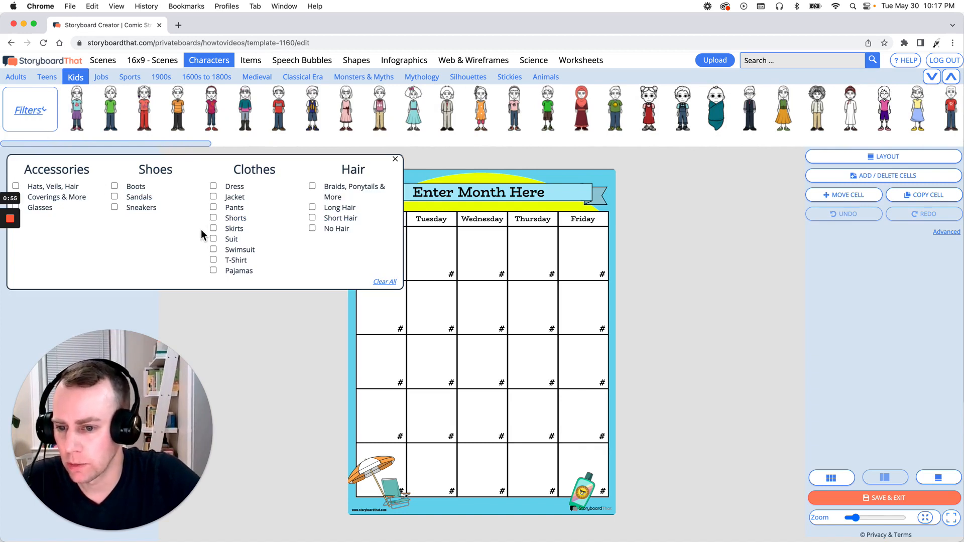
left_click(213, 217)
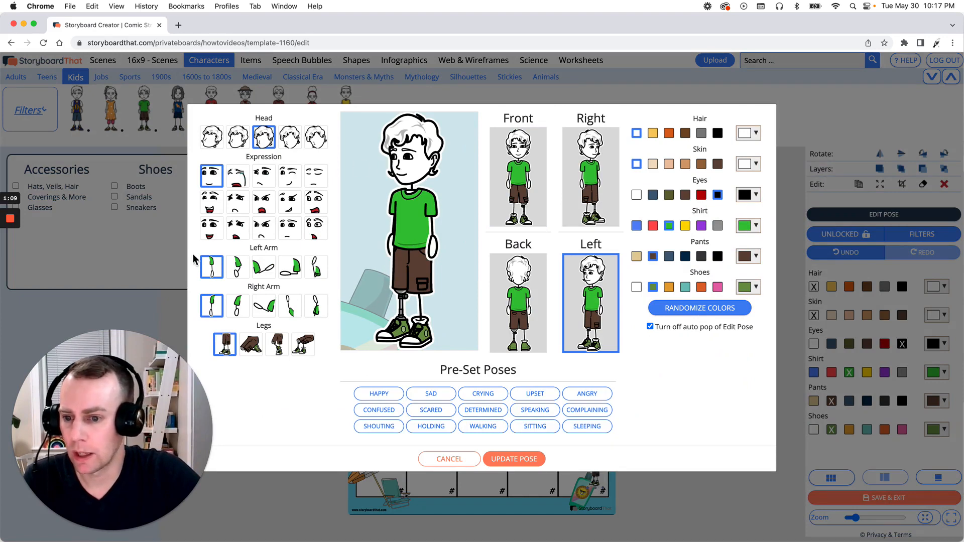
Give the kid a smiling open-mouthed expression, raised arm and brown-haired head.
left_click(211, 229)
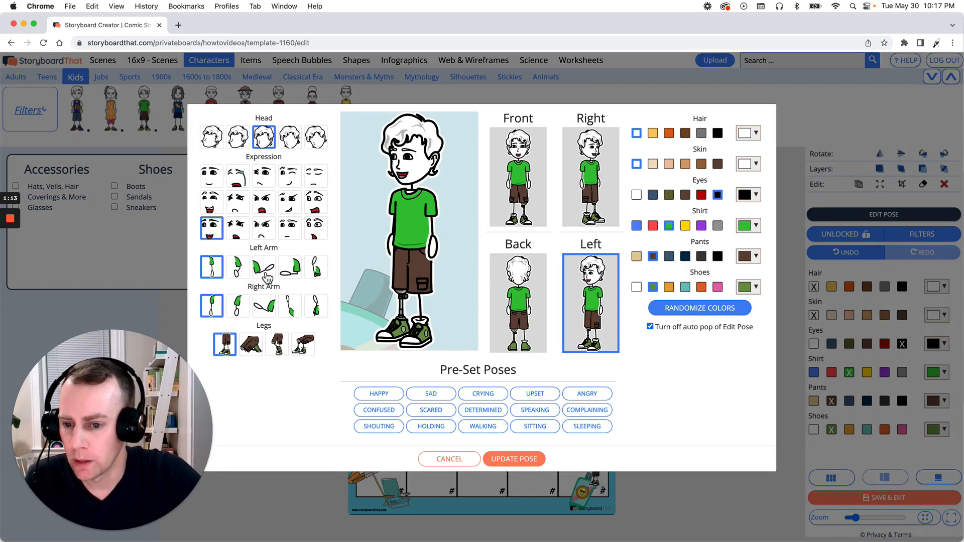
left_click(237, 266)
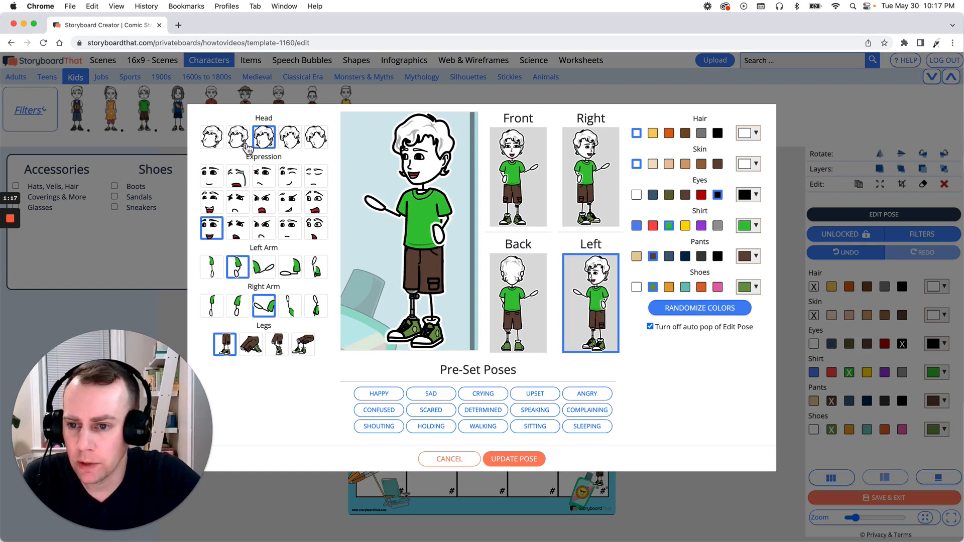
left_click(237, 137)
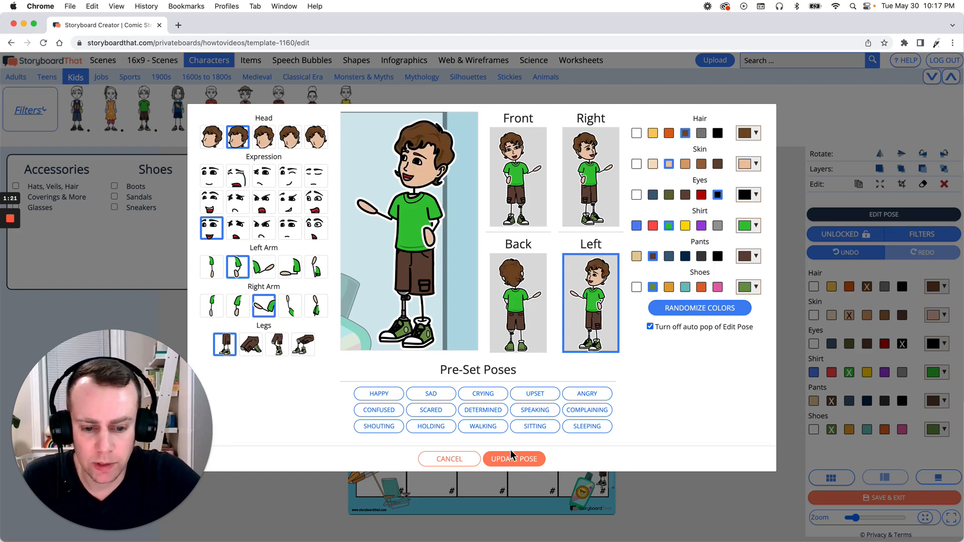
Apply the pose, enlarge the kid in the bottom-right corner, and close Filters.
left_click(514, 459)
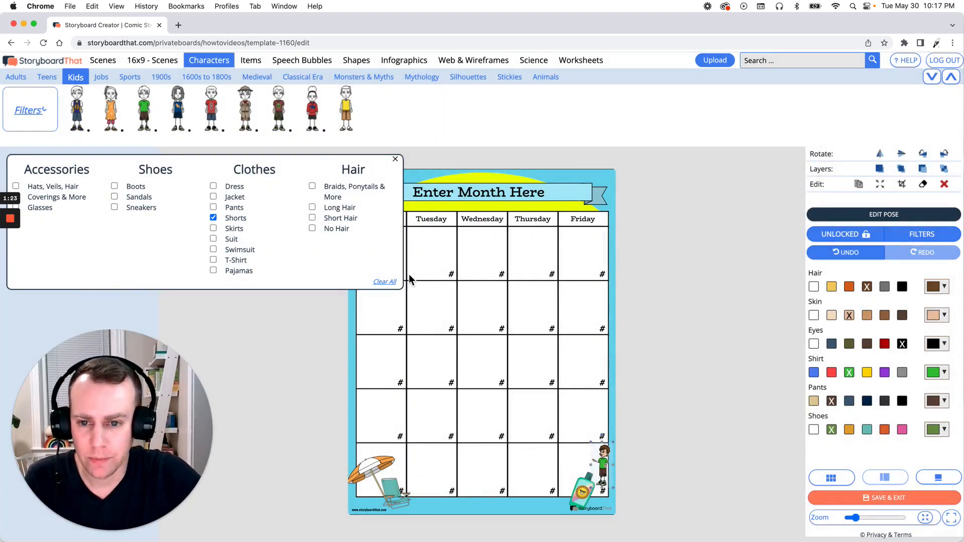
left_click_drag(599, 464, 458, 399)
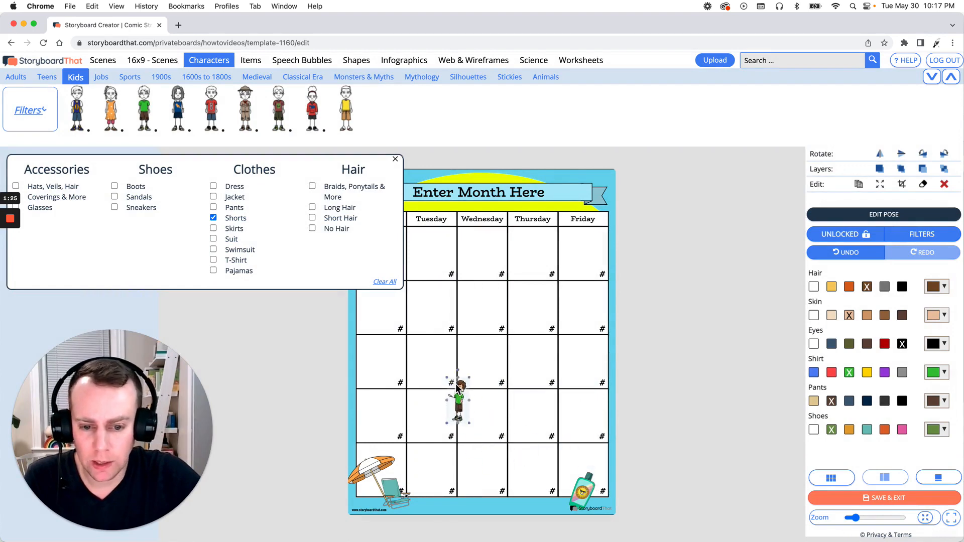
left_click_drag(458, 403, 532, 363)
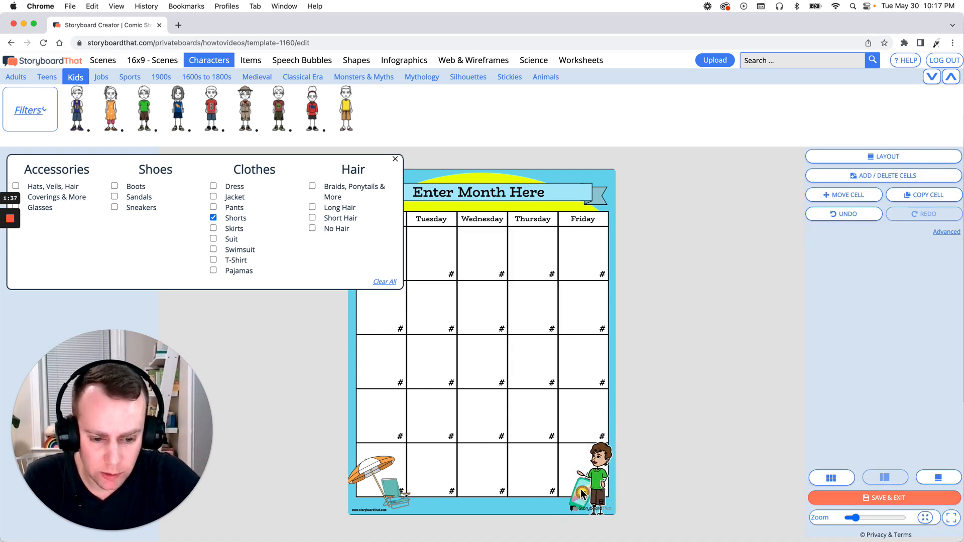
left_click(596, 474)
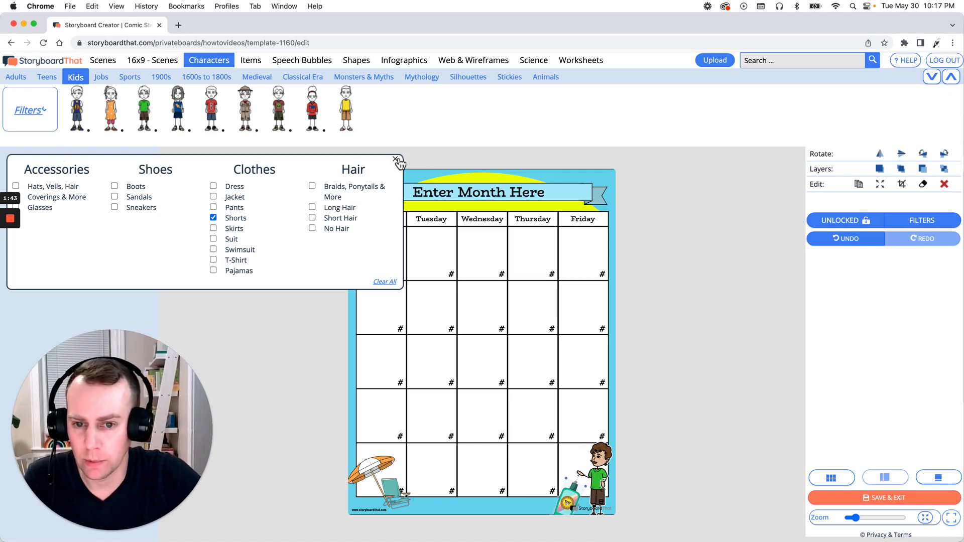
left_click(396, 160)
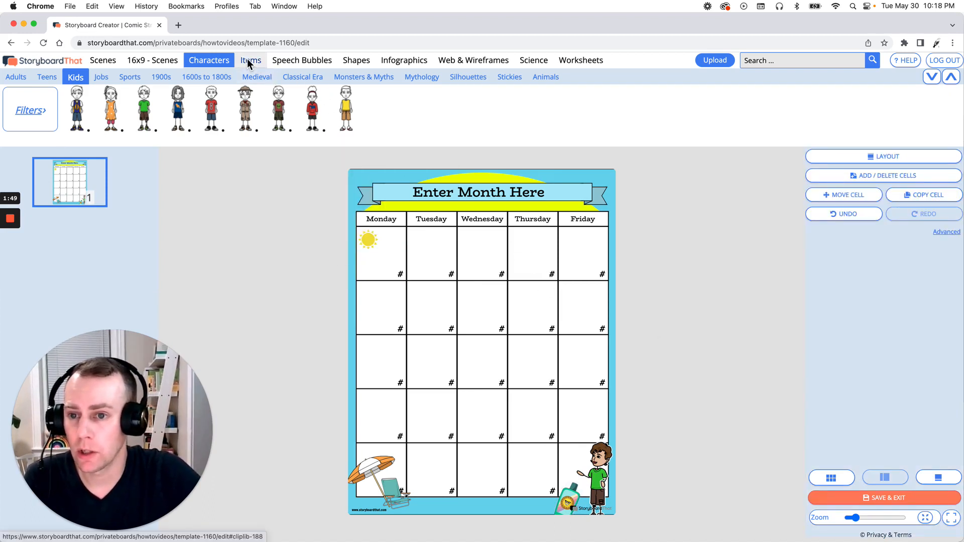
Browse the Items library's Food row for a snack to add.
left_click(251, 59)
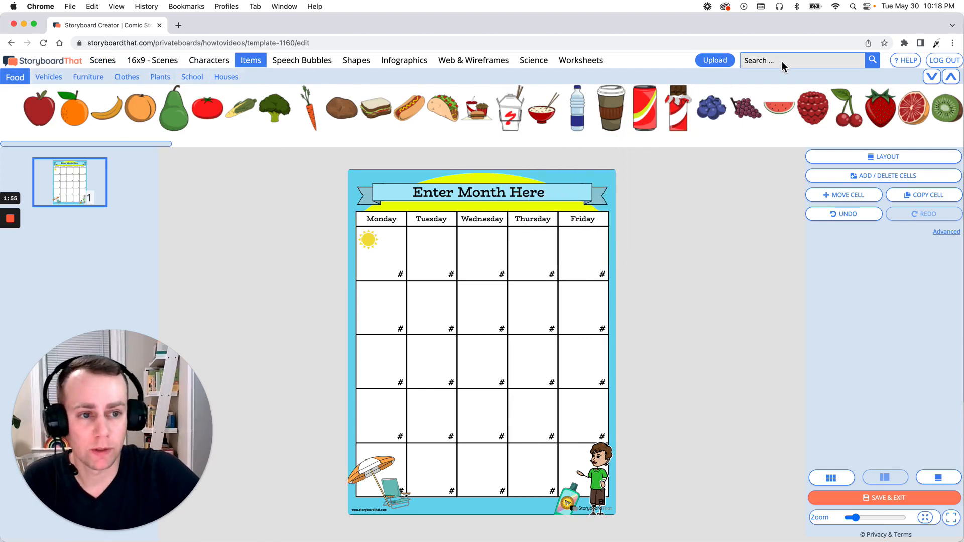
left_click(800, 61)
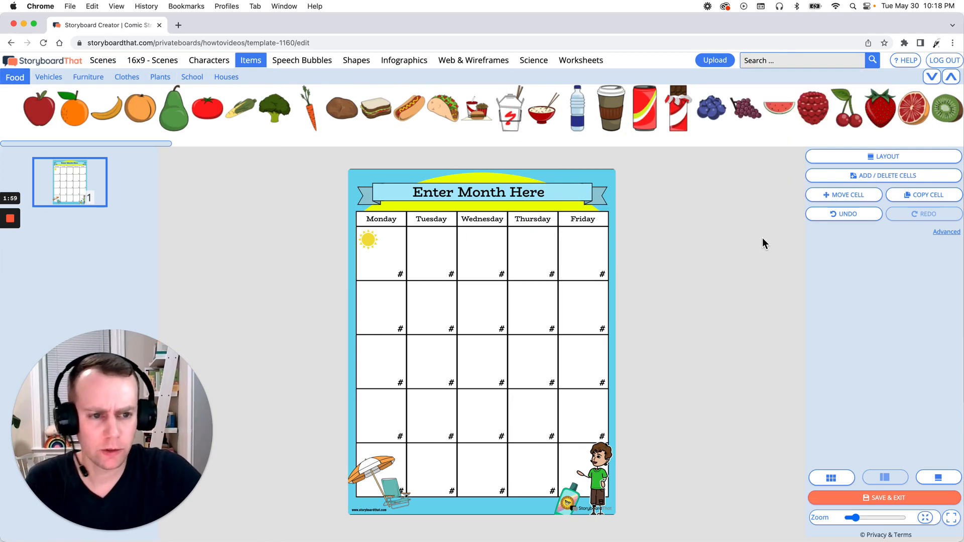
mouse_move(770, 242)
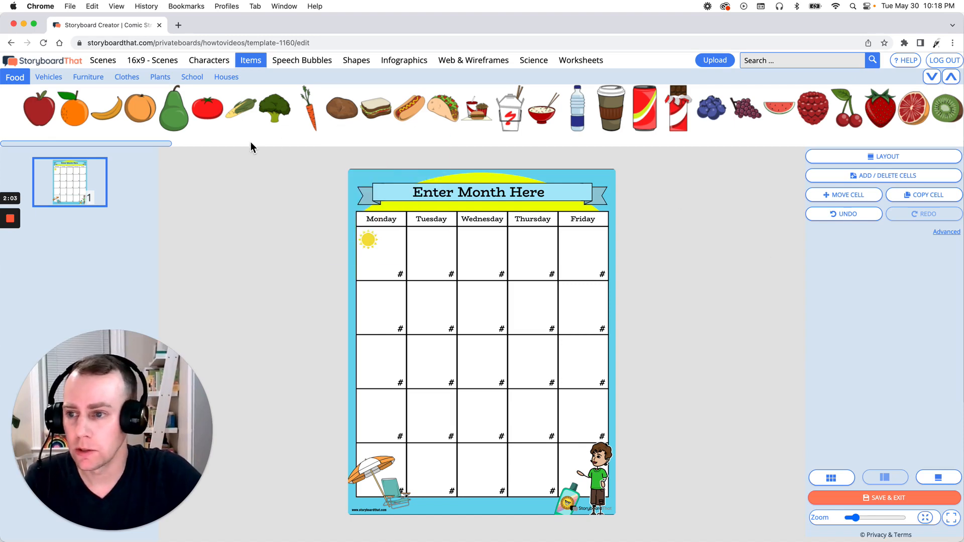
scroll("right", 3)
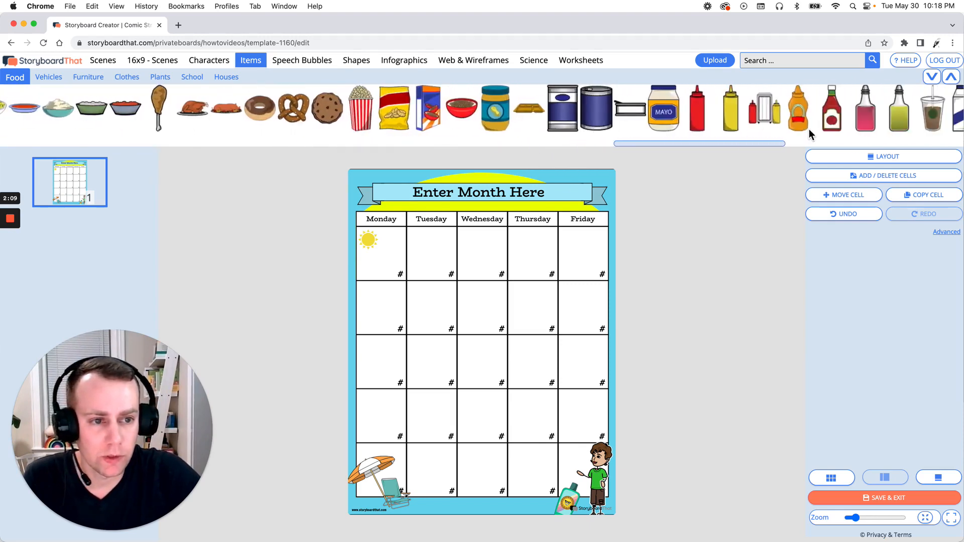
scroll("right", 3)
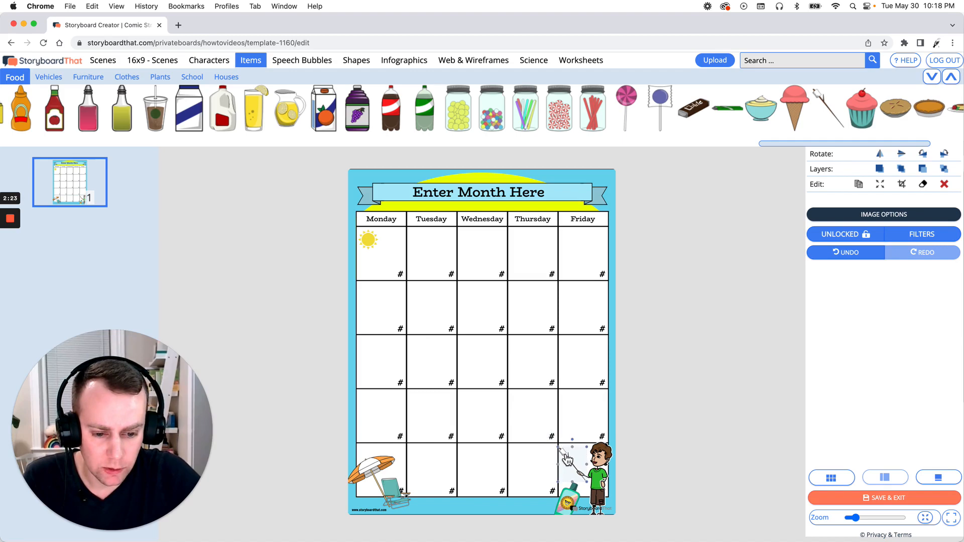
mouse_move(576, 455)
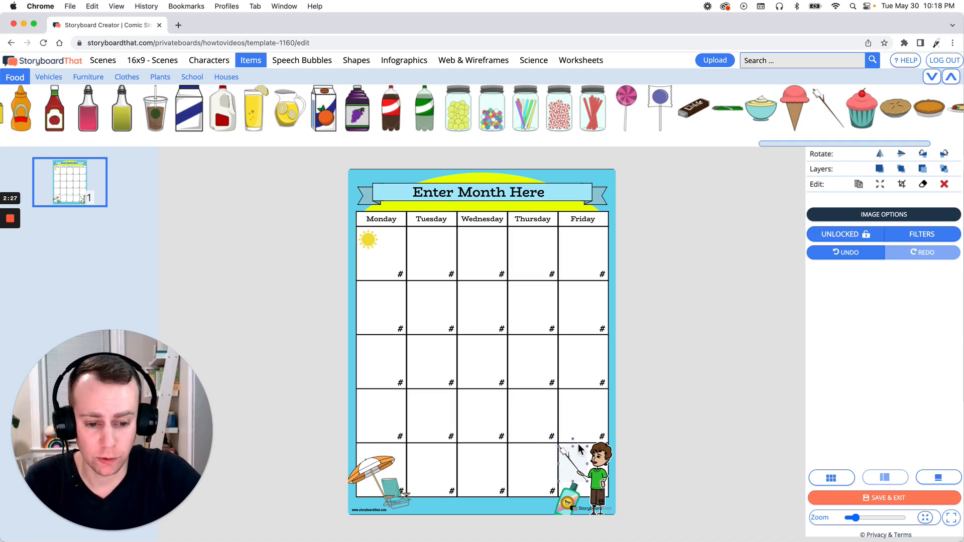
mouse_move(577, 452)
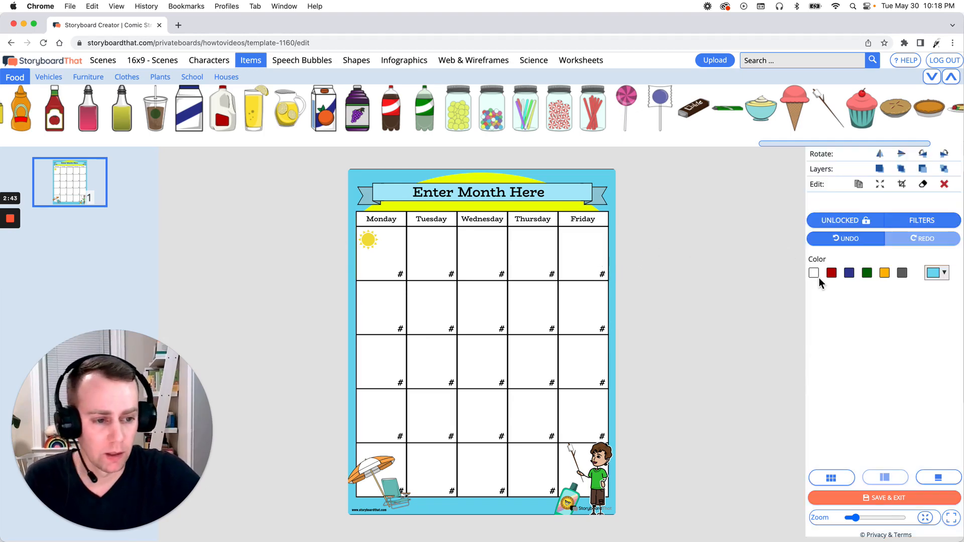
Try red, then green, as the calendar's background frame colour.
left_click(831, 274)
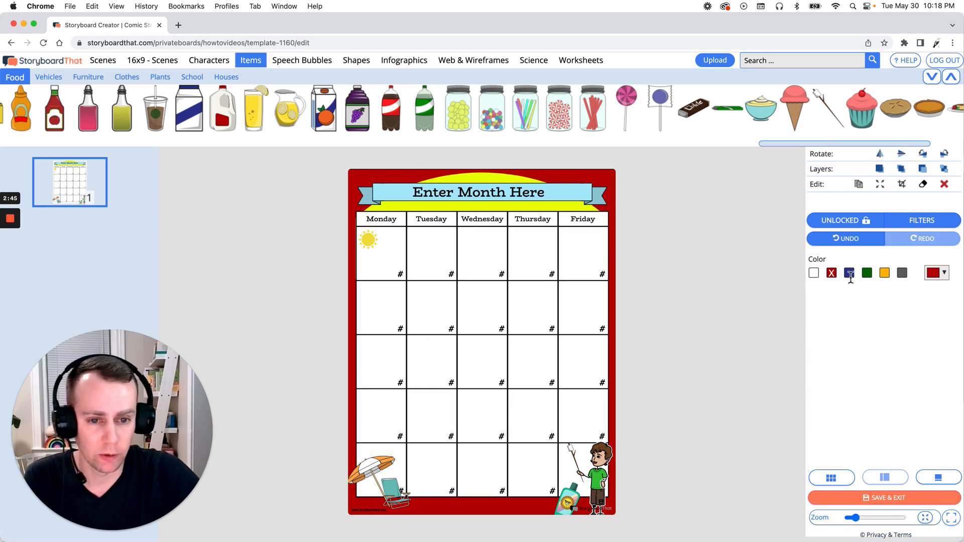
left_click(868, 272)
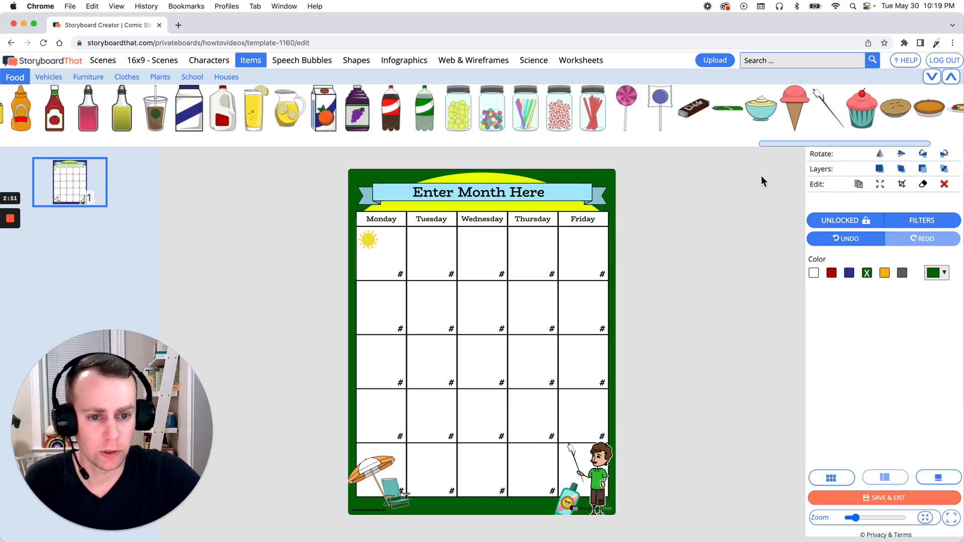
mouse_move(944, 189)
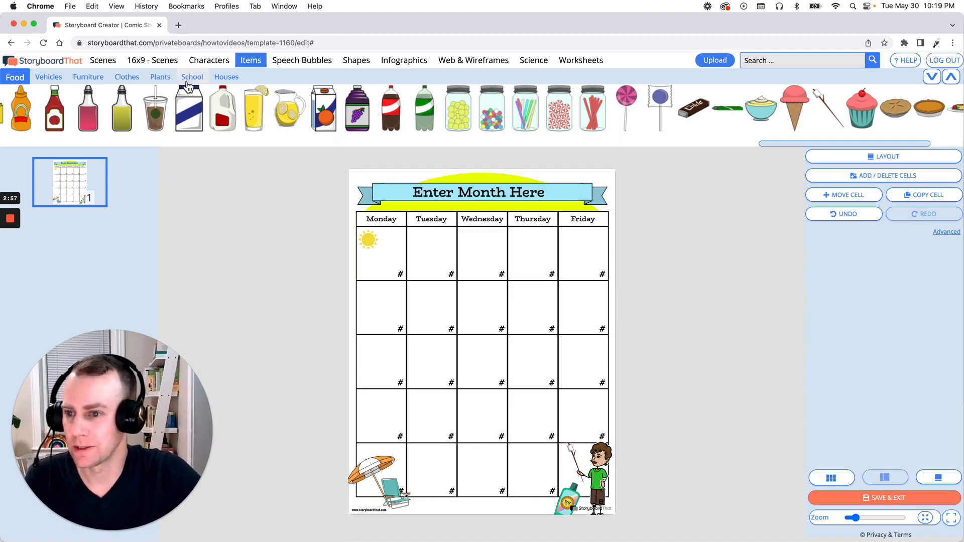
Add the blue wave pattern from the Scenes Patterns category onto the calendar.
left_click(103, 61)
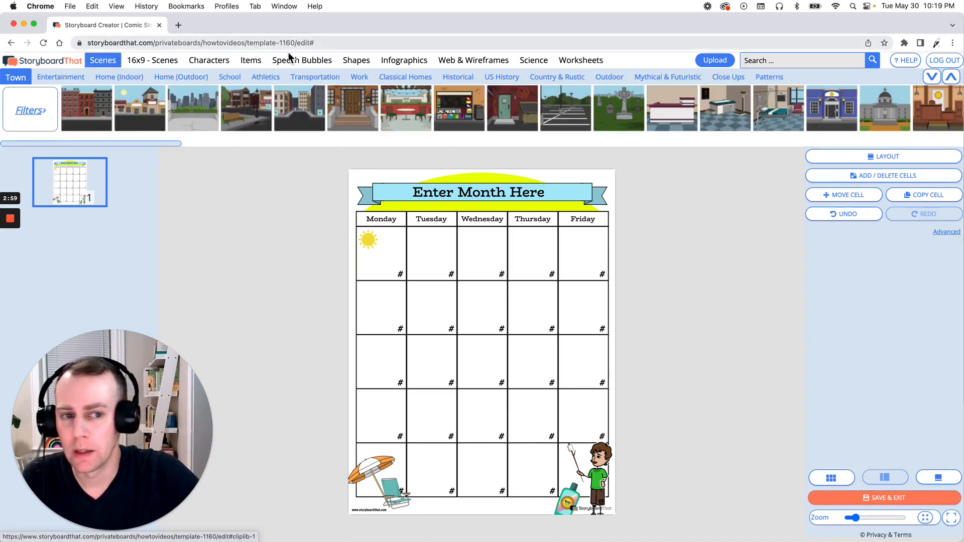
left_click(768, 77)
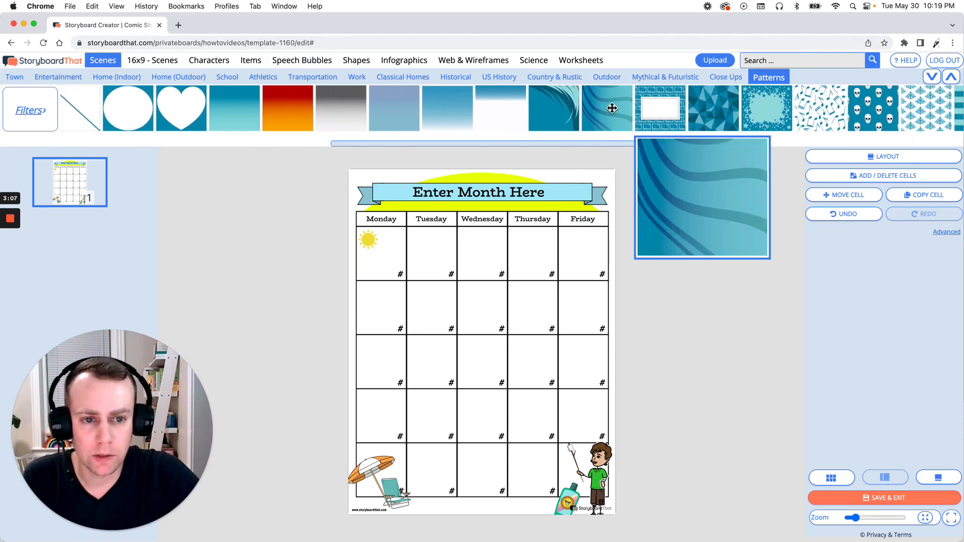
mouse_move(612, 105)
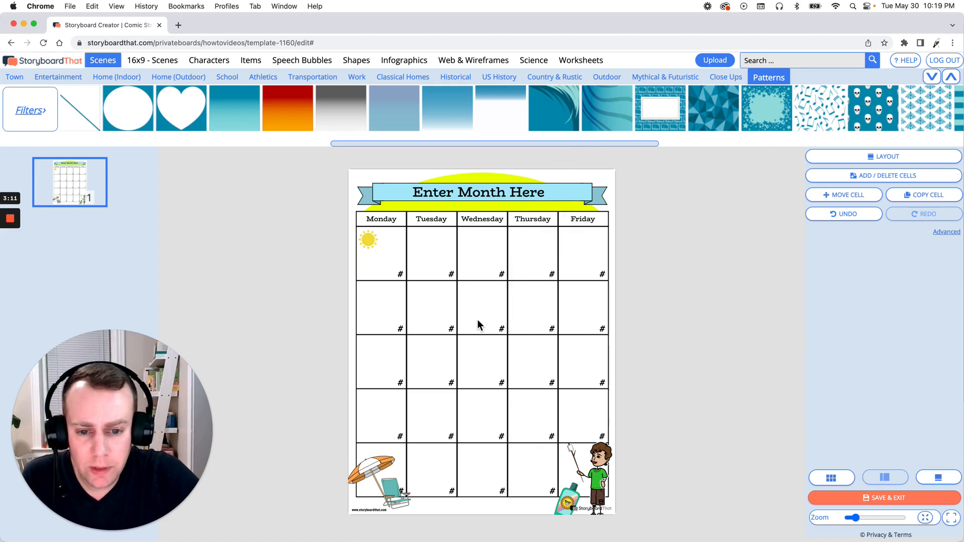
left_click(553, 109)
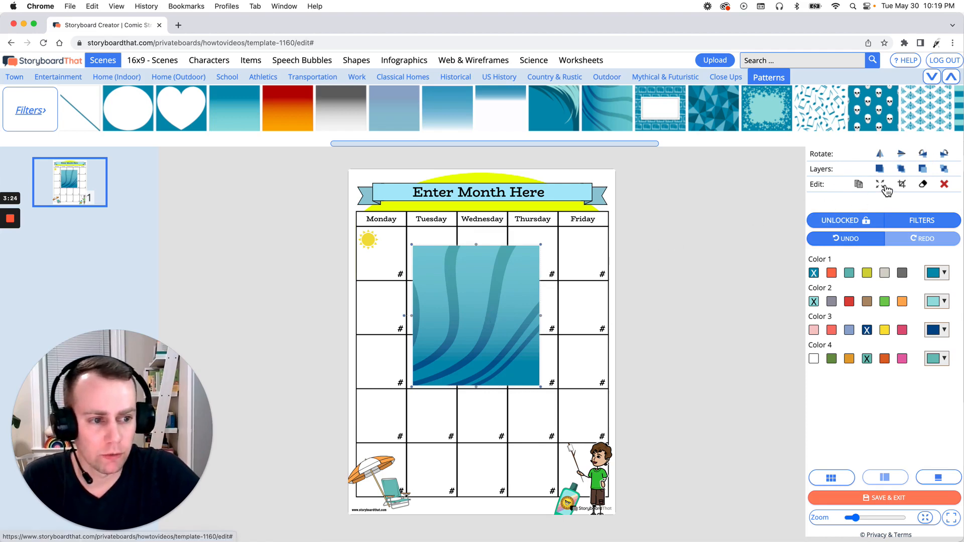
Stretch the wave pattern non-proportionally to fill the whole page.
left_click(881, 184)
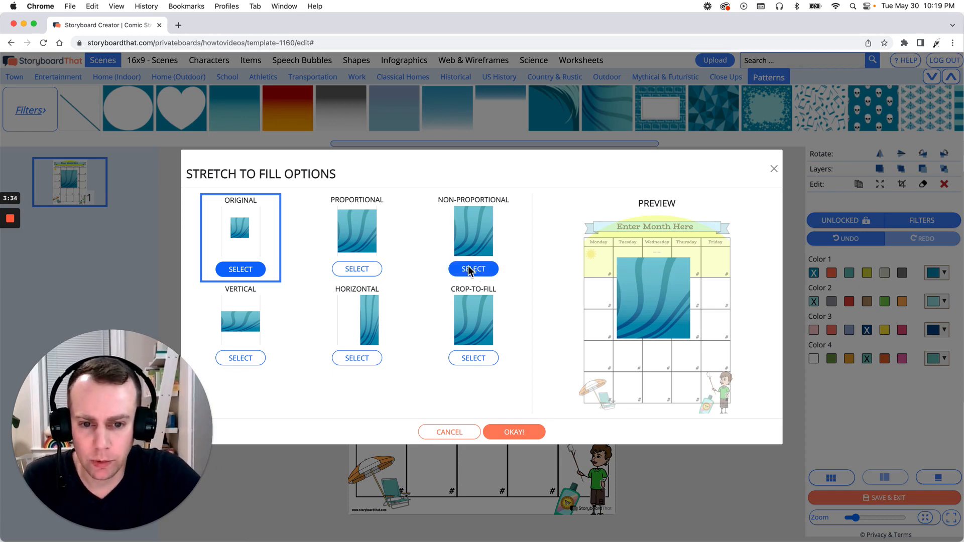
left_click(474, 268)
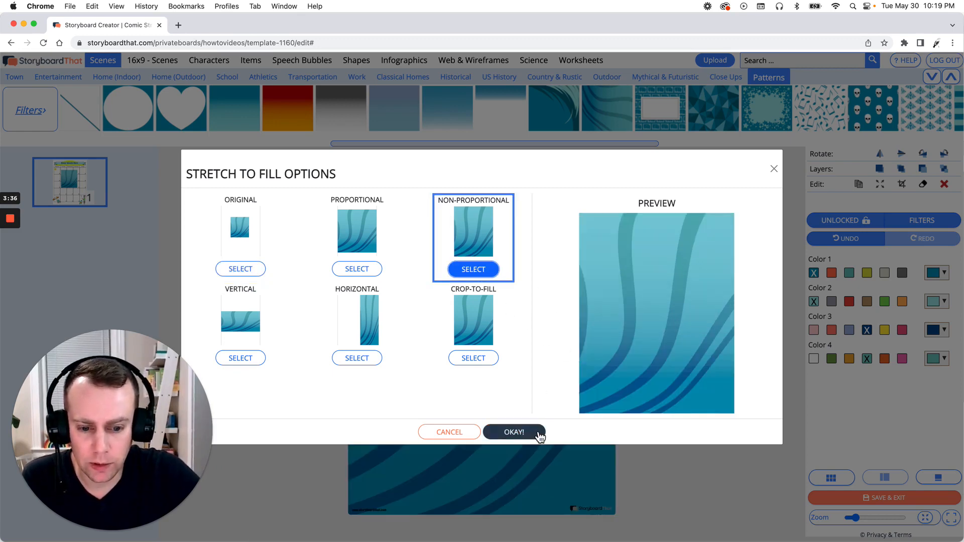
left_click(514, 432)
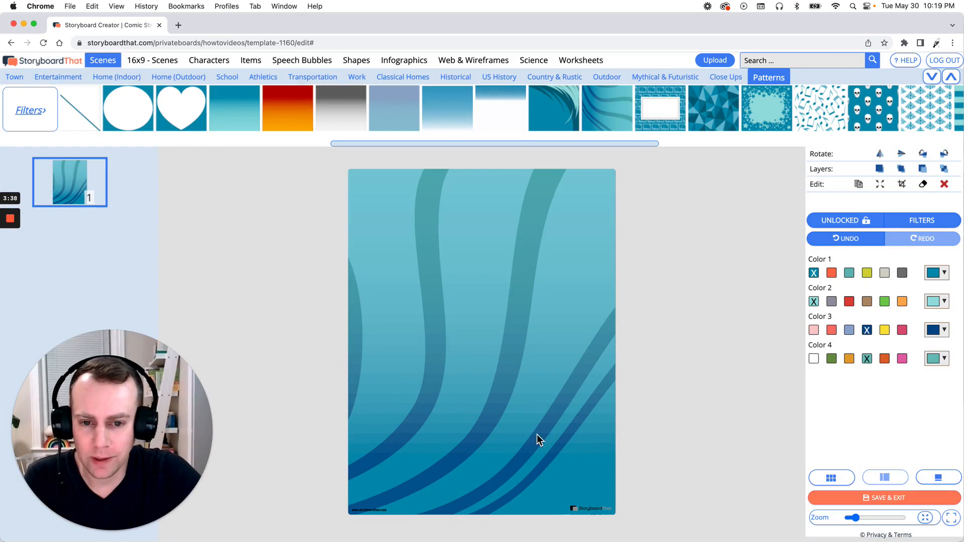
mouse_move(592, 335)
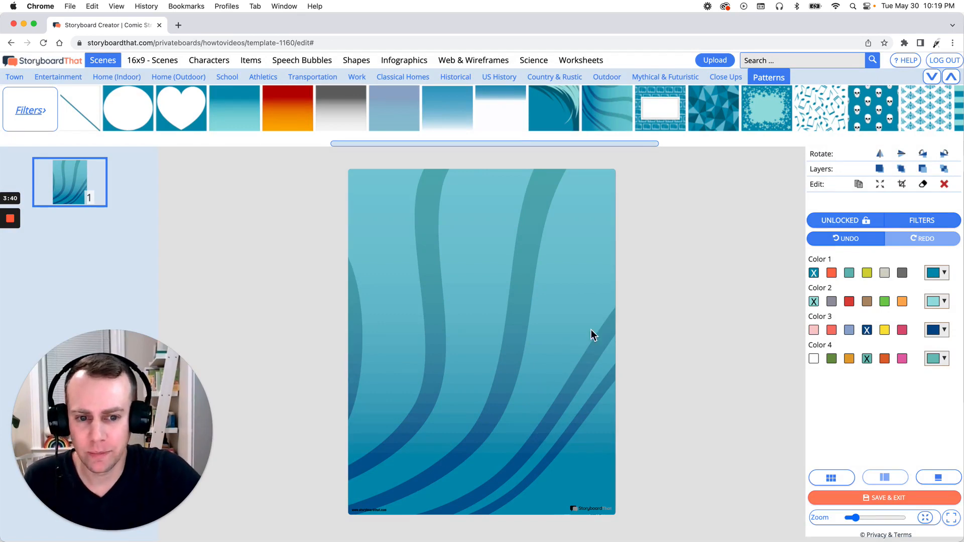
mouse_move(809, 240)
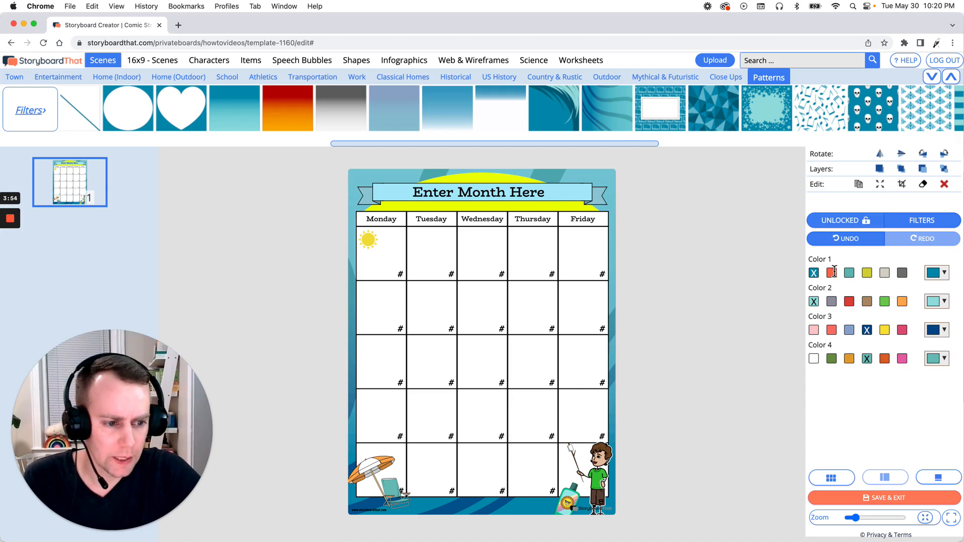
Recolour the wave pattern in orange-red tones with a yellow accent colour.
left_click(832, 273)
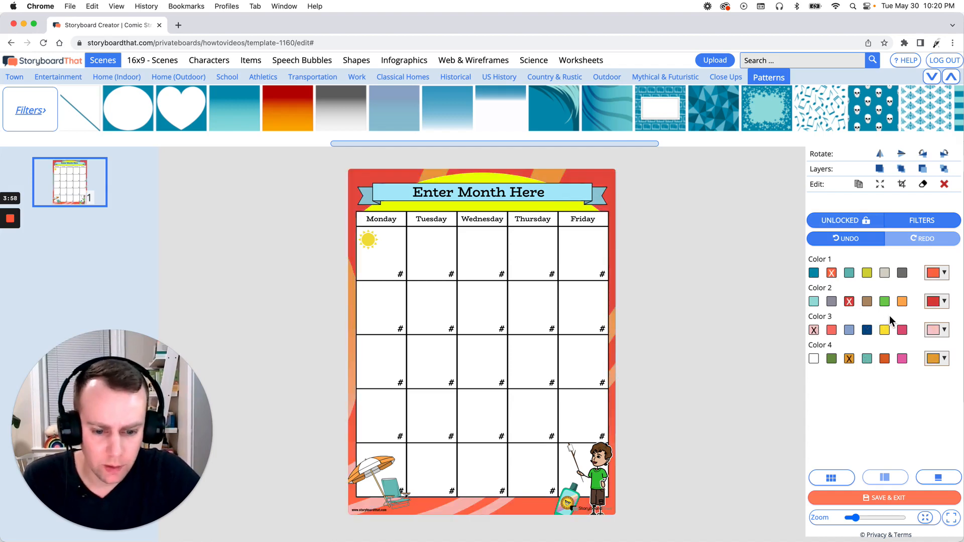
left_click(885, 330)
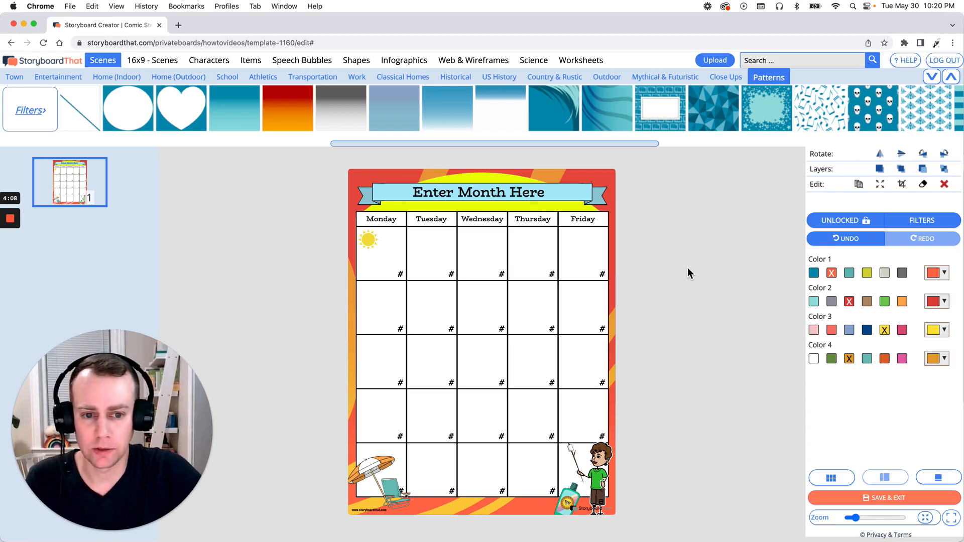
Replace the 'Enter Month Here' banner placeholder with 'The month of July'.
left_click(482, 192)
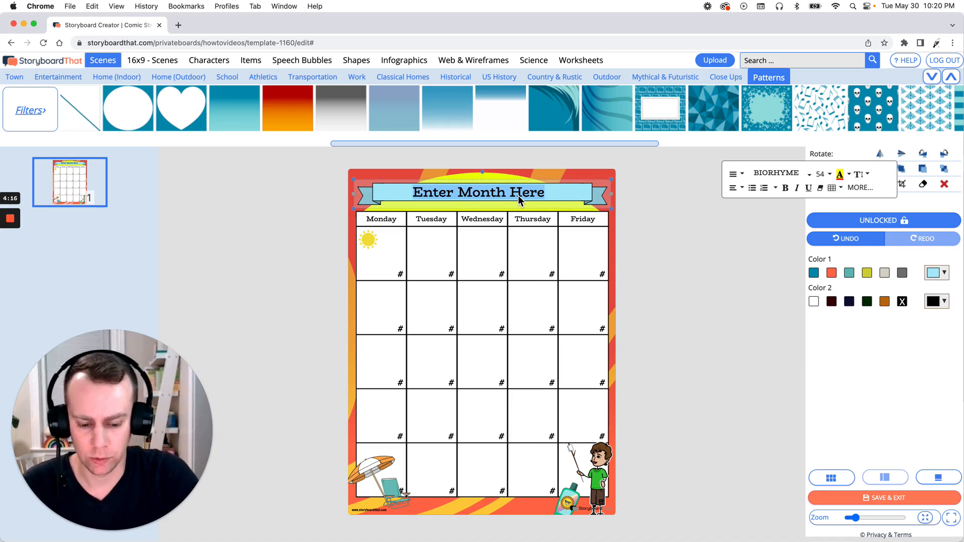
type("The")
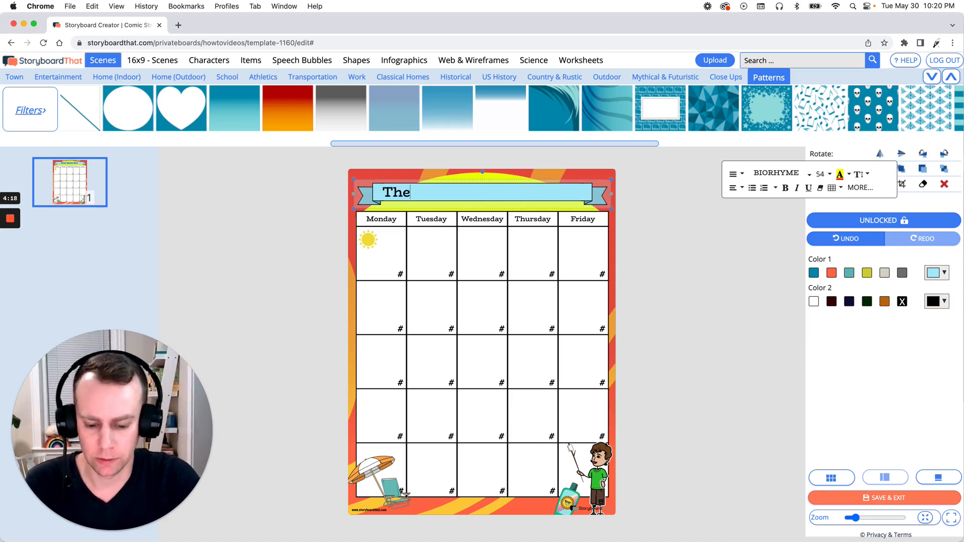
type("month of J")
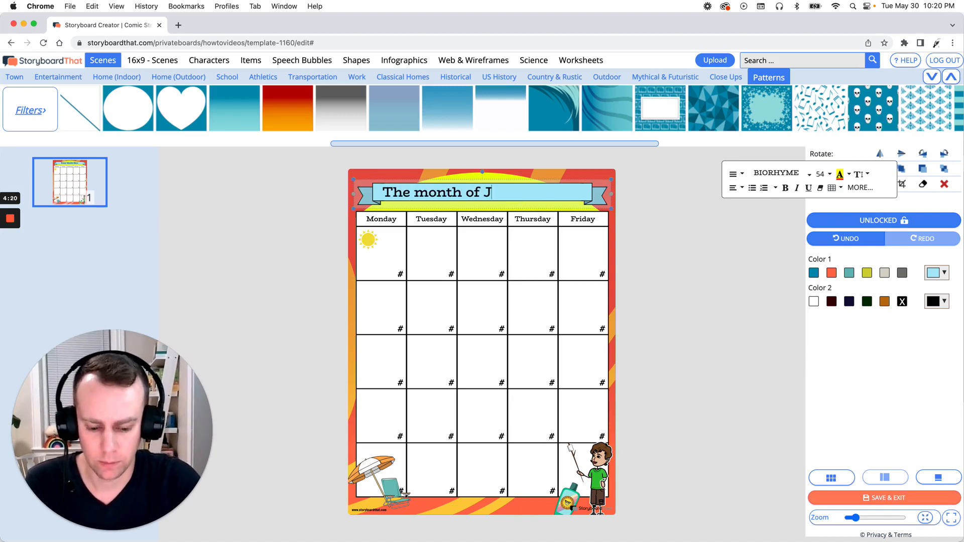
type("uly")
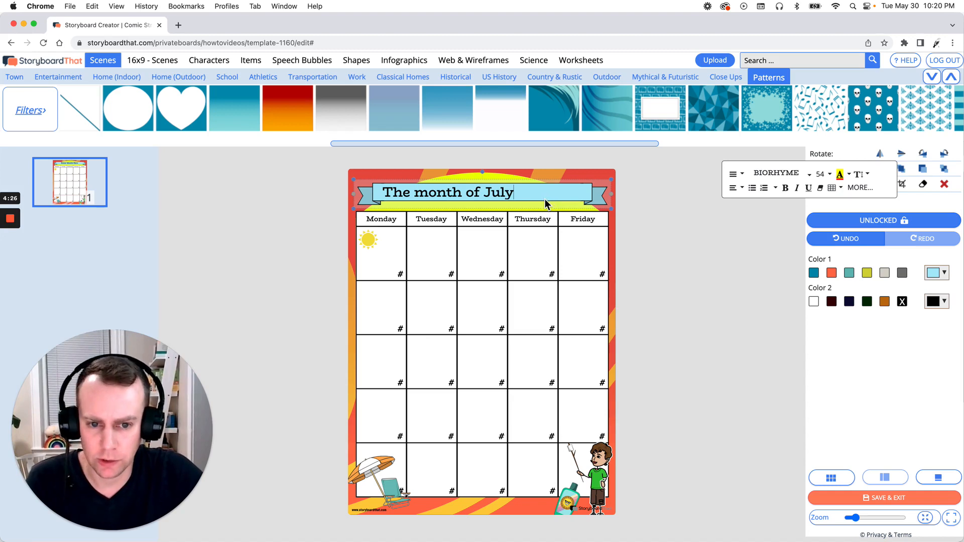
mouse_move(510, 197)
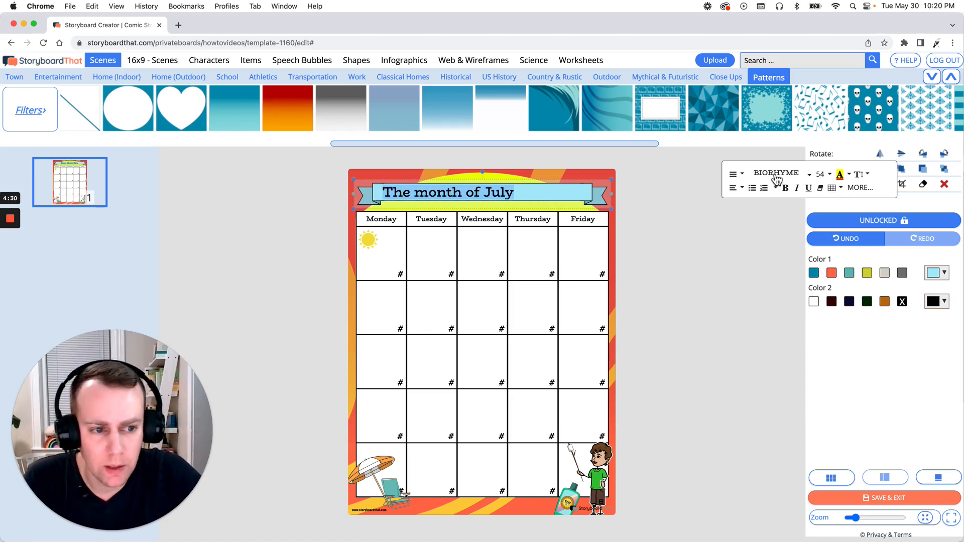
Format the July title in Chango, size 48, with centre alignment.
left_click(779, 173)
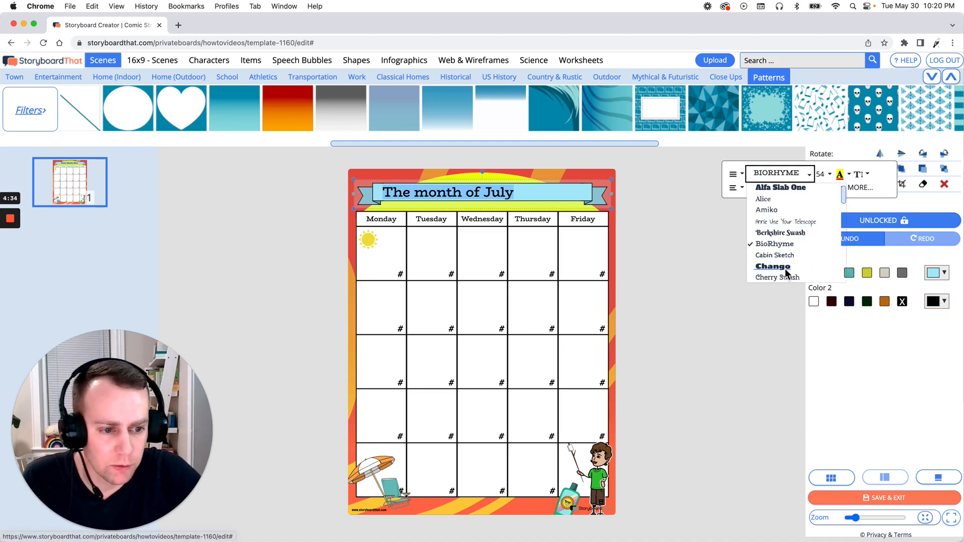
left_click(773, 266)
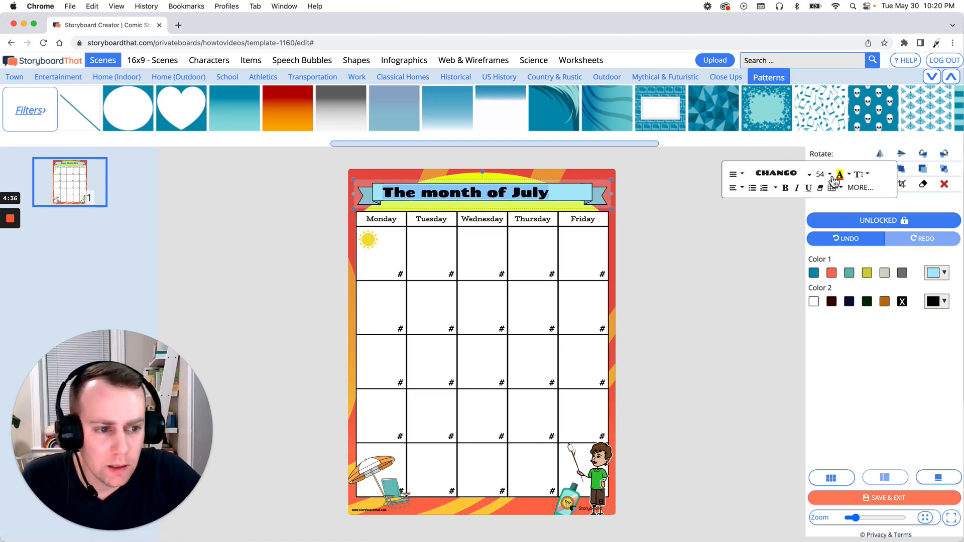
left_click(829, 175)
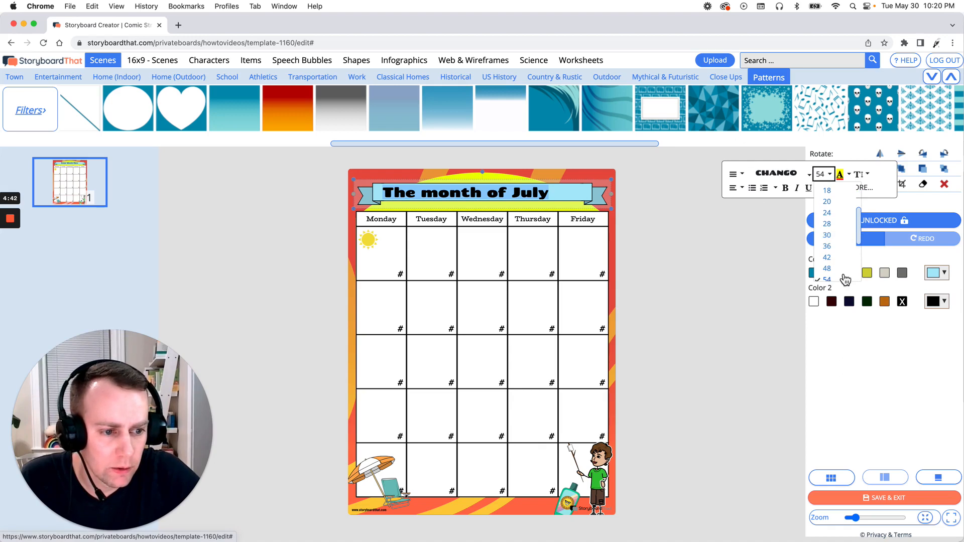
left_click(827, 268)
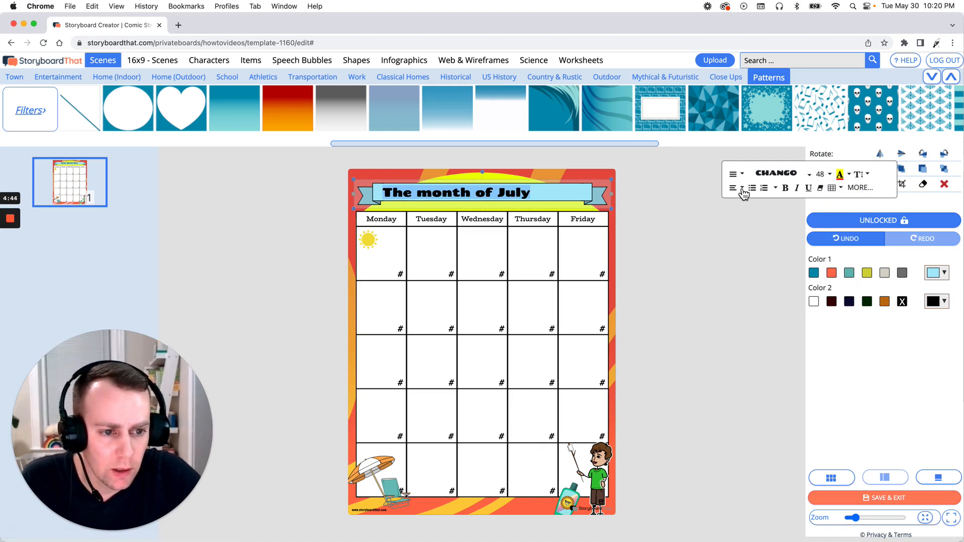
left_click(733, 188)
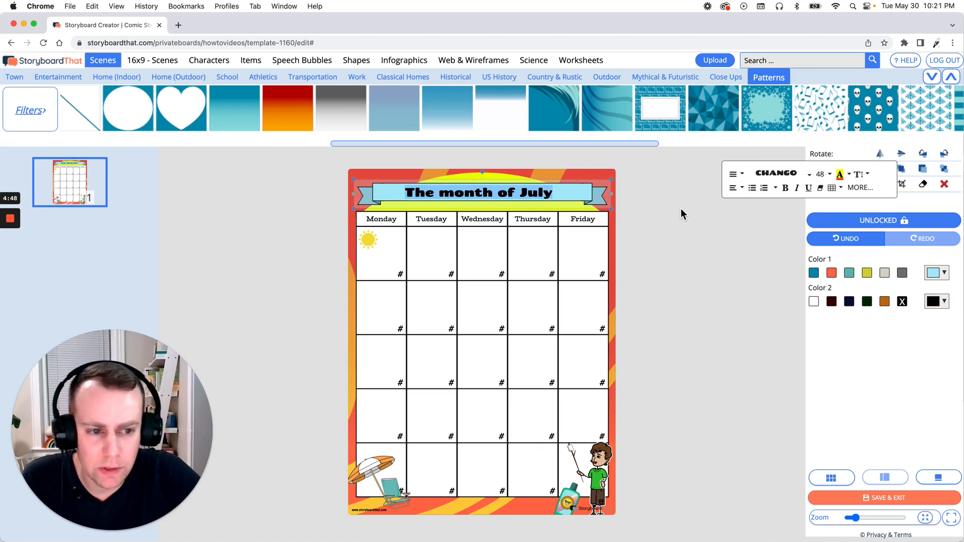
mouse_move(674, 208)
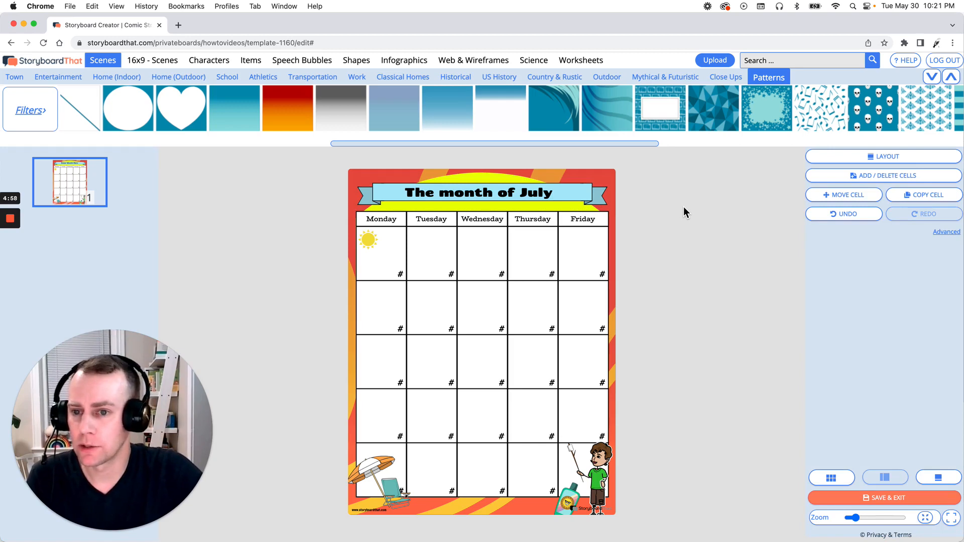
mouse_move(745, 457)
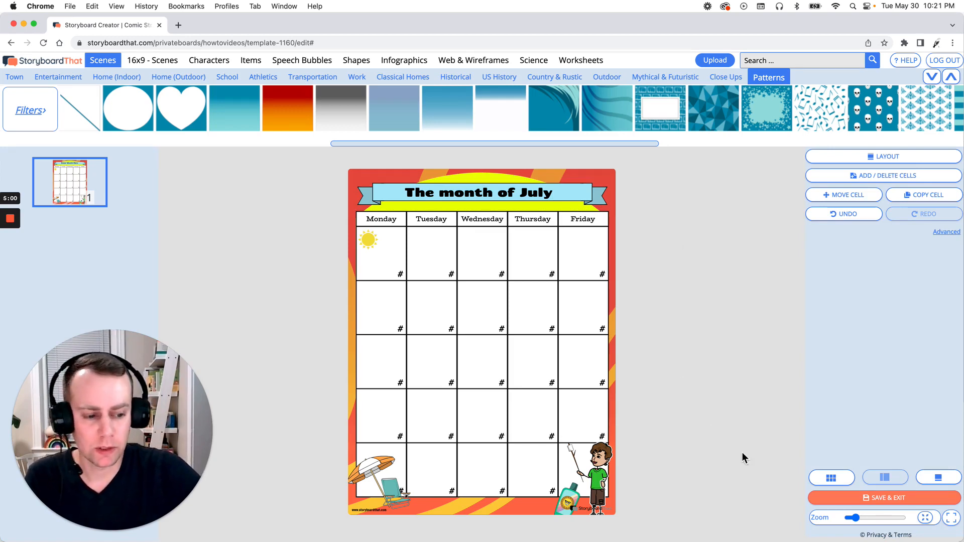
mouse_move(905, 503)
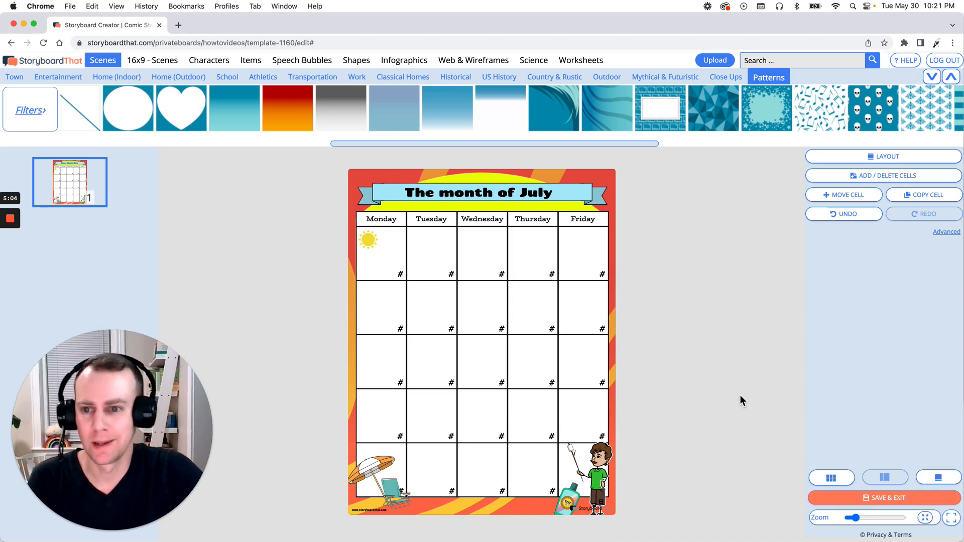
mouse_move(754, 409)
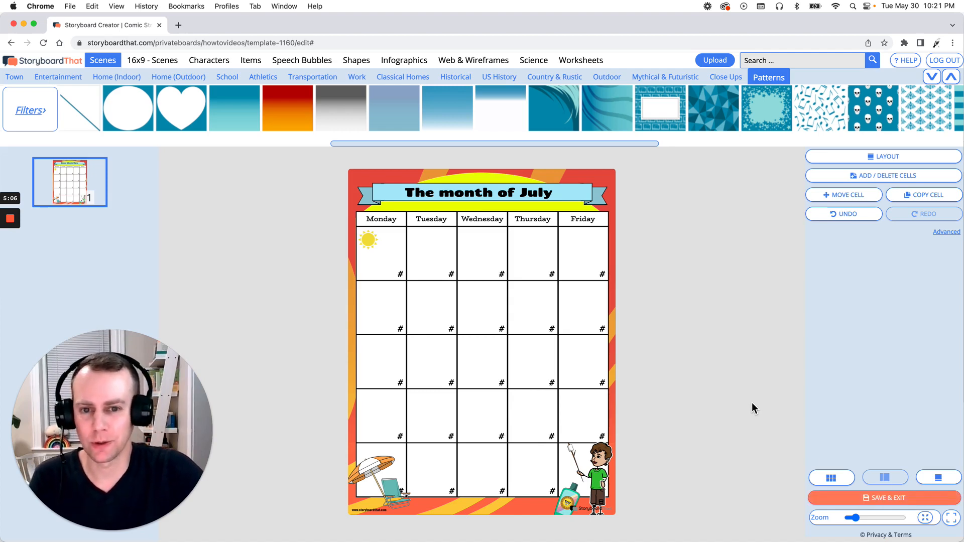